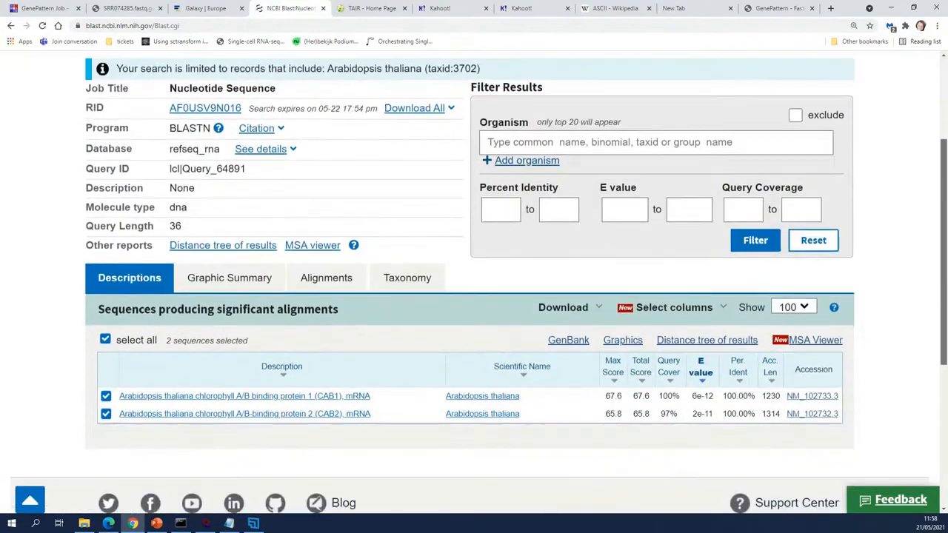
# Step: Run a TAIR gene search for CAB1, returning 3 loci led by AT1G29930
pyautogui.scroll(-3)
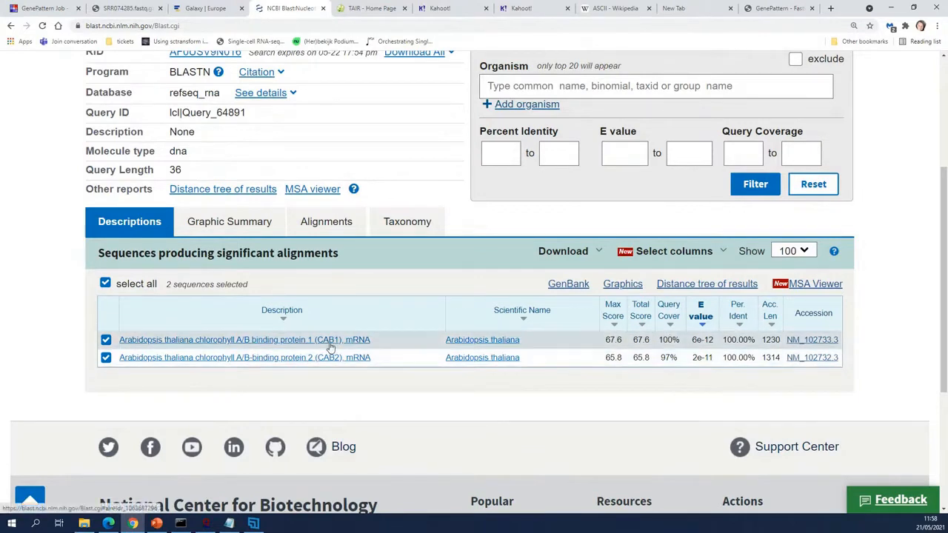
pyautogui.moveTo(371, 9)
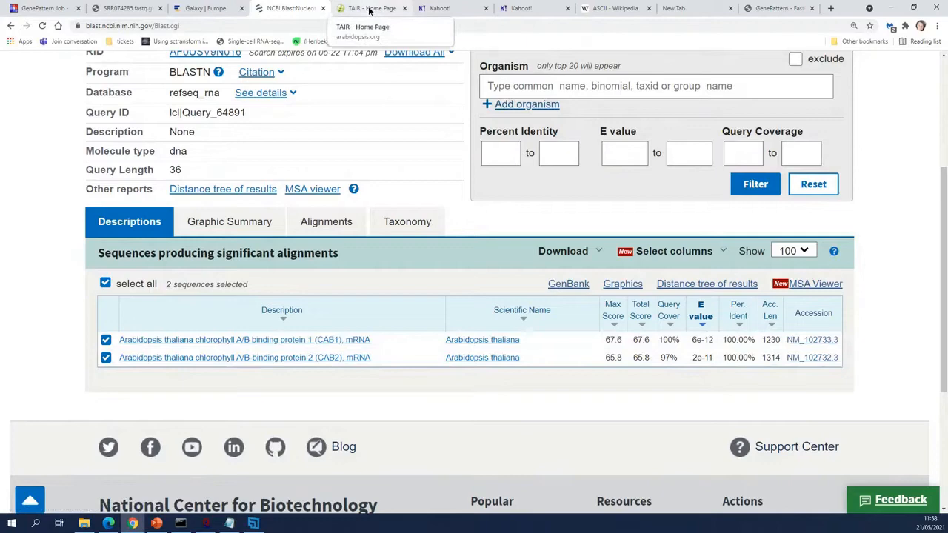
pyautogui.click(370, 9)
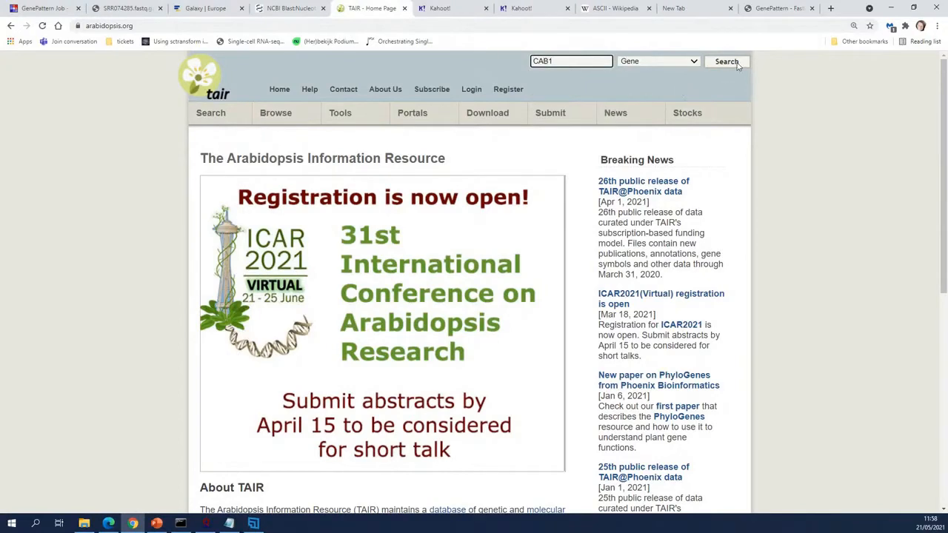
pyautogui.click(725, 60)
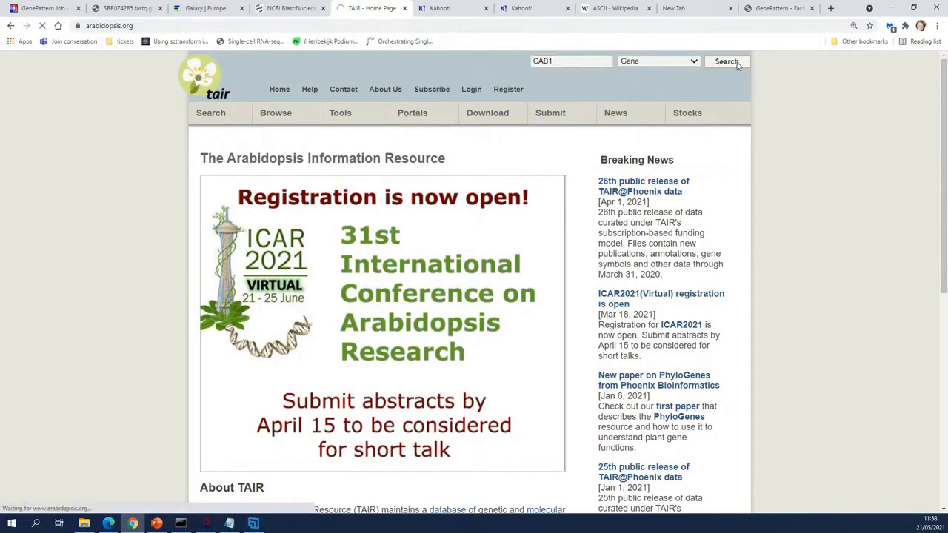
pyautogui.click(726, 61)
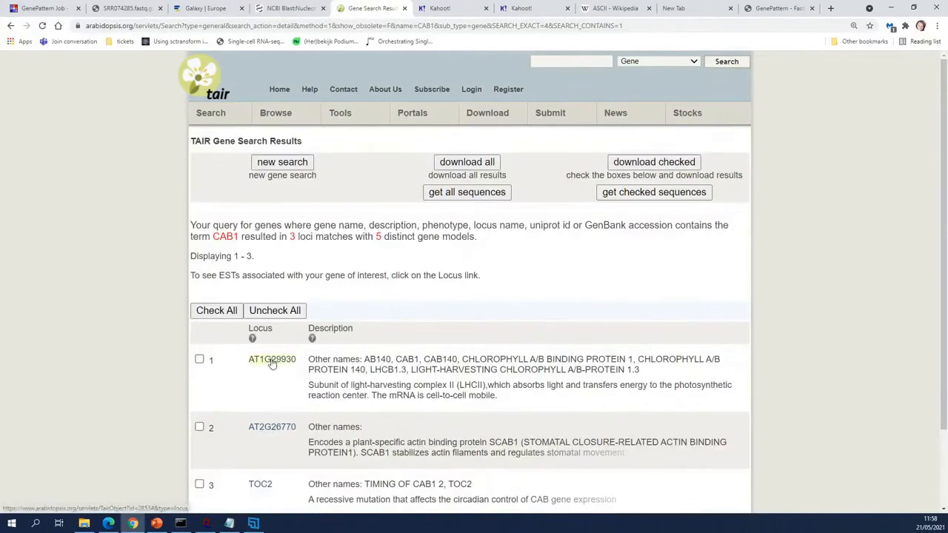
# Step: View locus AT1G29930's GO annotations and RNA Data two-channel array intensities
pyautogui.click(272, 359)
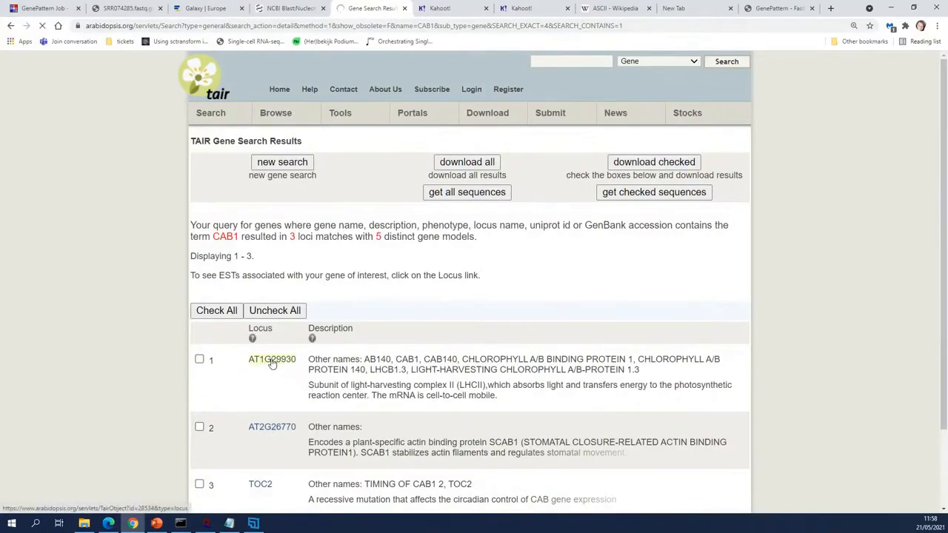
pyautogui.click(273, 359)
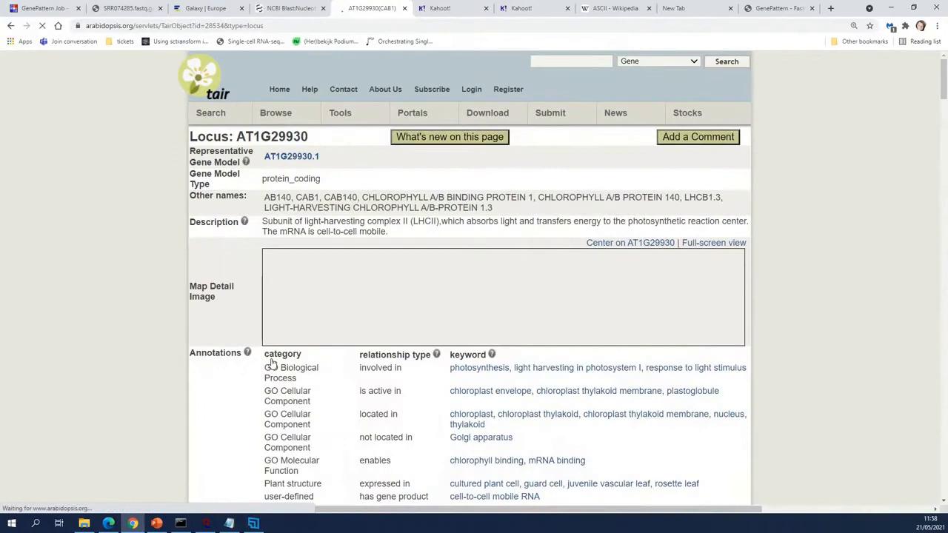
pyautogui.scroll(-3)
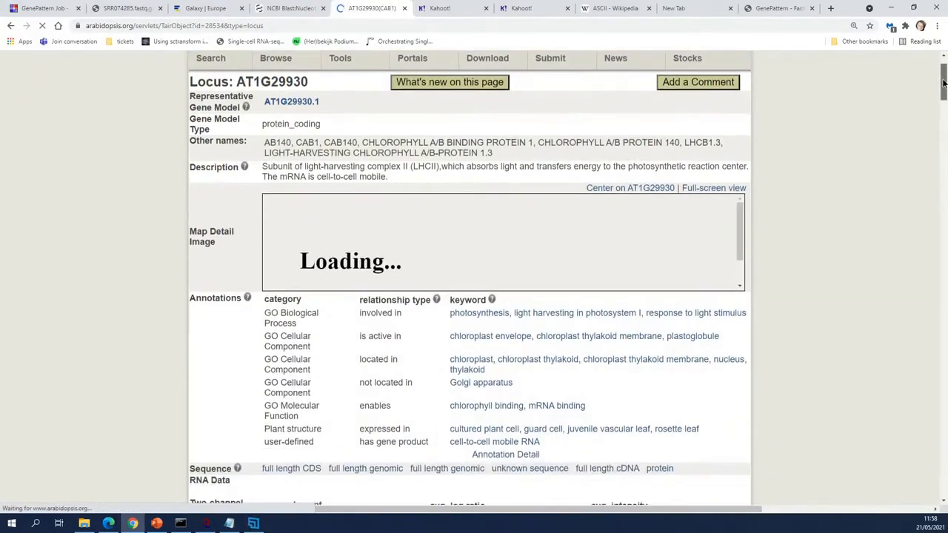
pyautogui.scroll(-3)
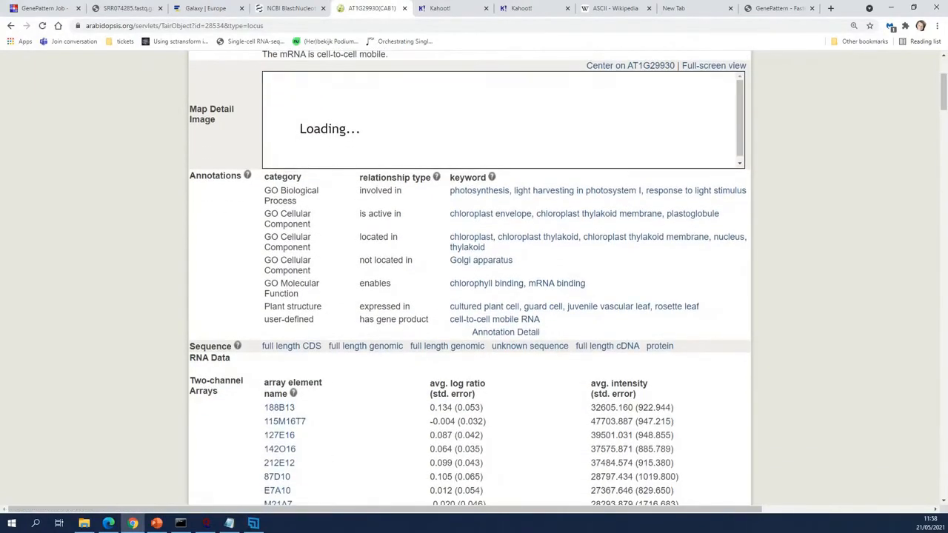
pyautogui.scroll(-3)
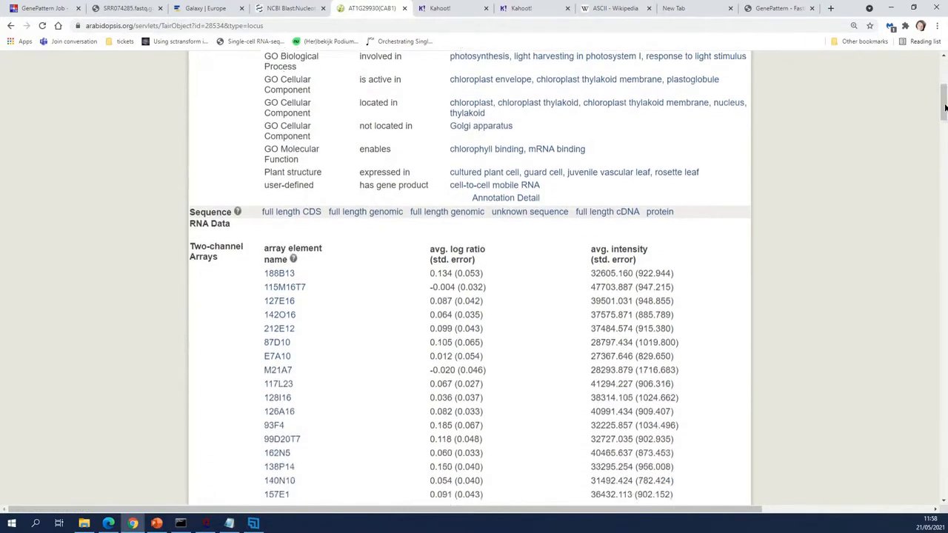
pyautogui.scroll(-3)
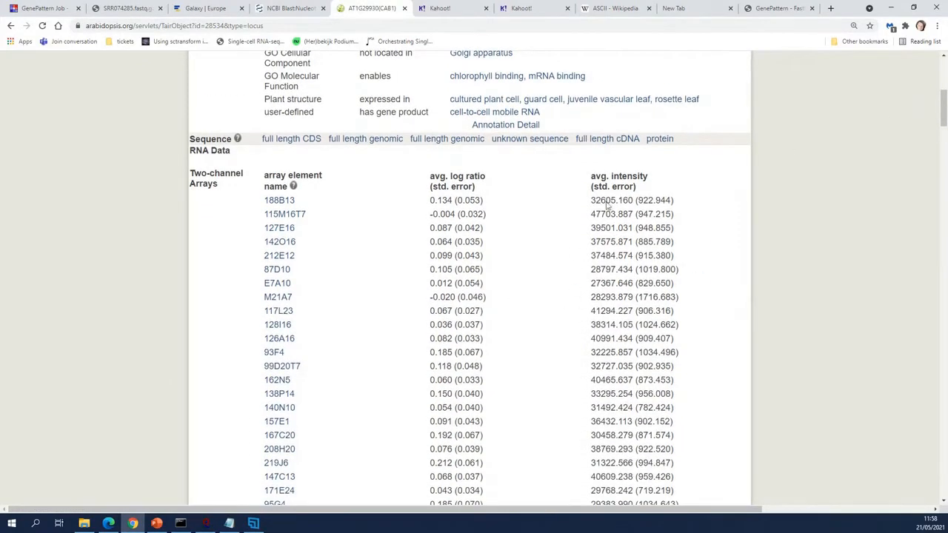
pyautogui.moveTo(213, 210)
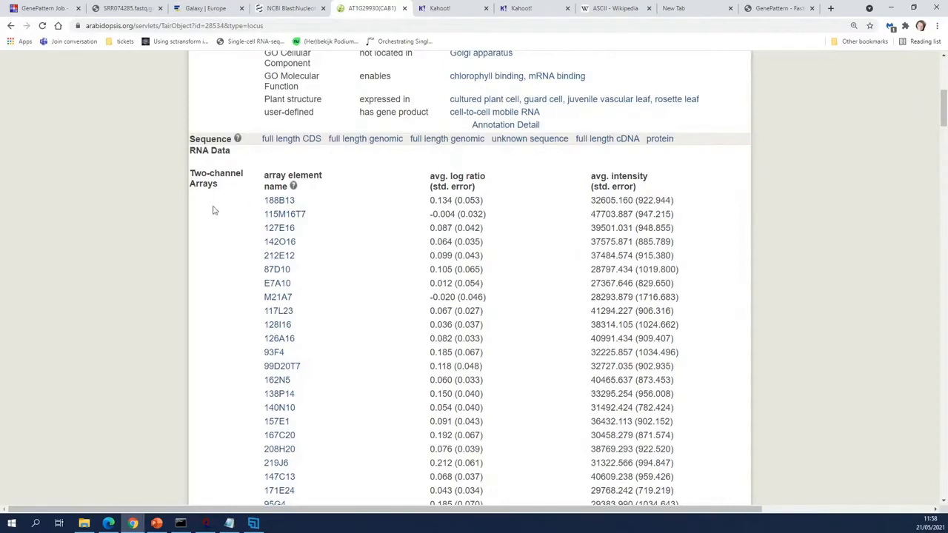
pyautogui.moveTo(615, 288)
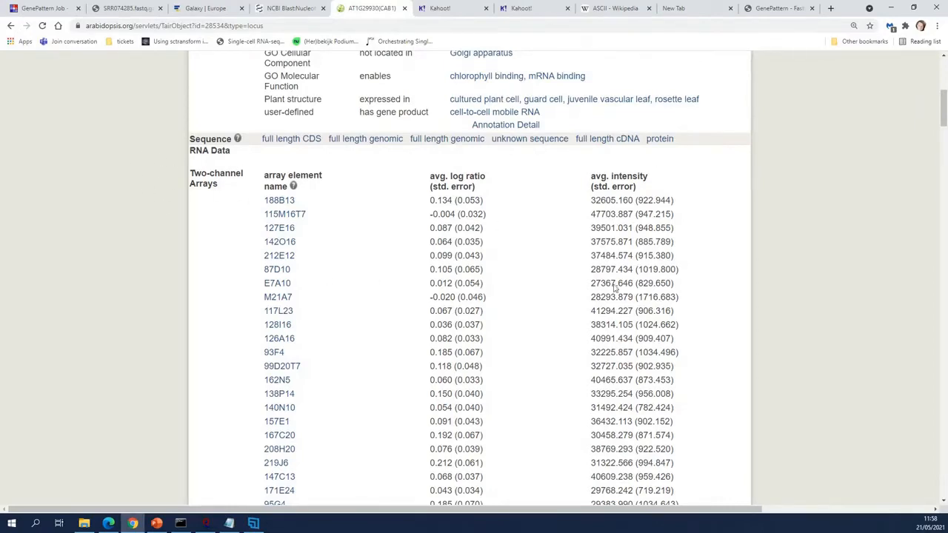
pyautogui.moveTo(578, 235)
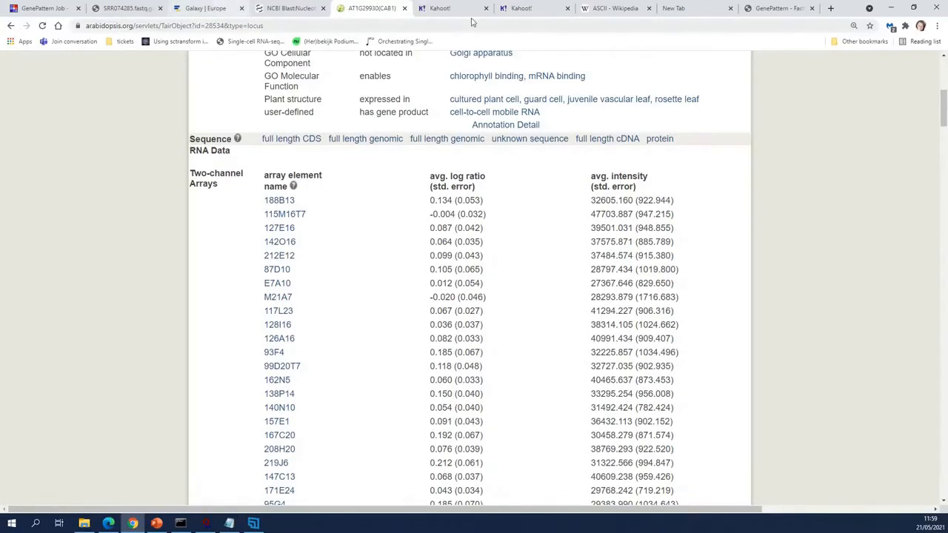
# Step: Return via the Kahoot quiz tab to the FastQC overrepresented sequences report, mostly No Hit
pyautogui.click(533, 9)
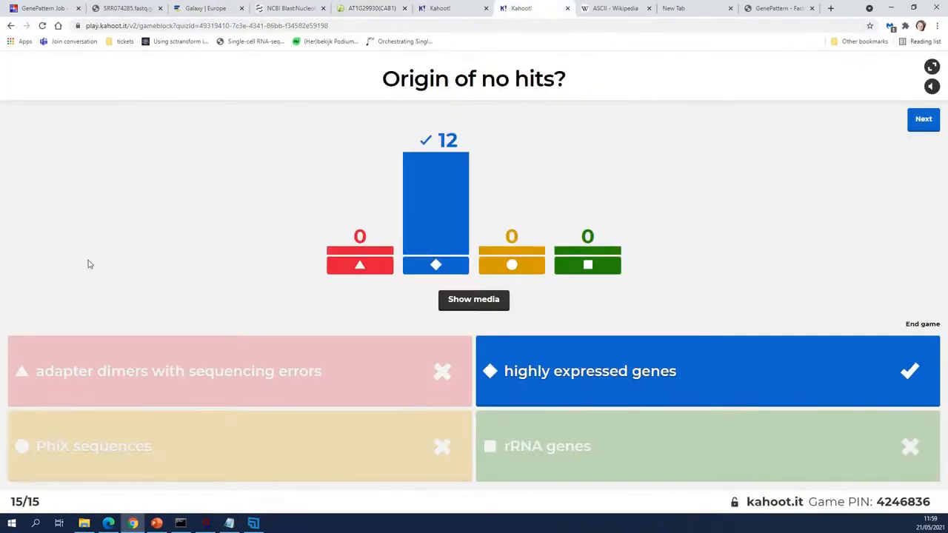
pyautogui.moveTo(198, 515)
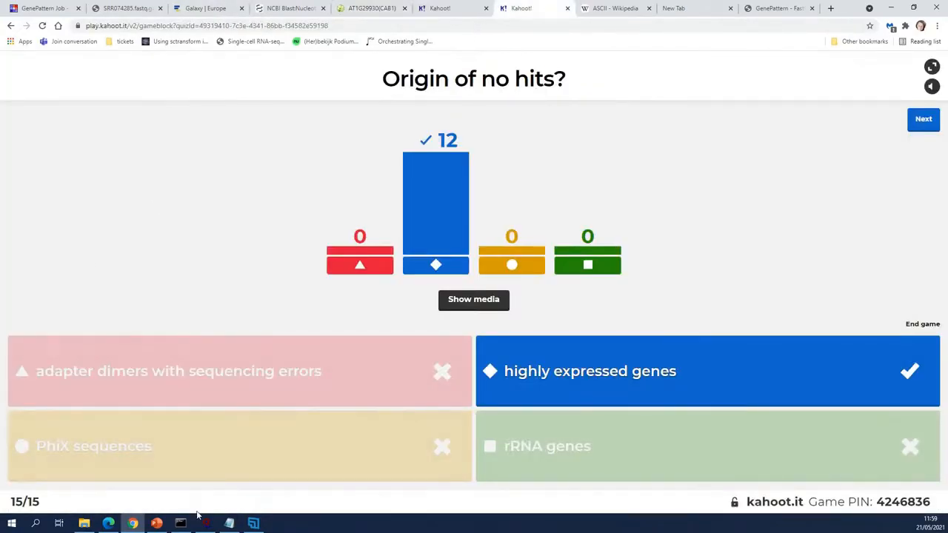
pyautogui.click(126, 9)
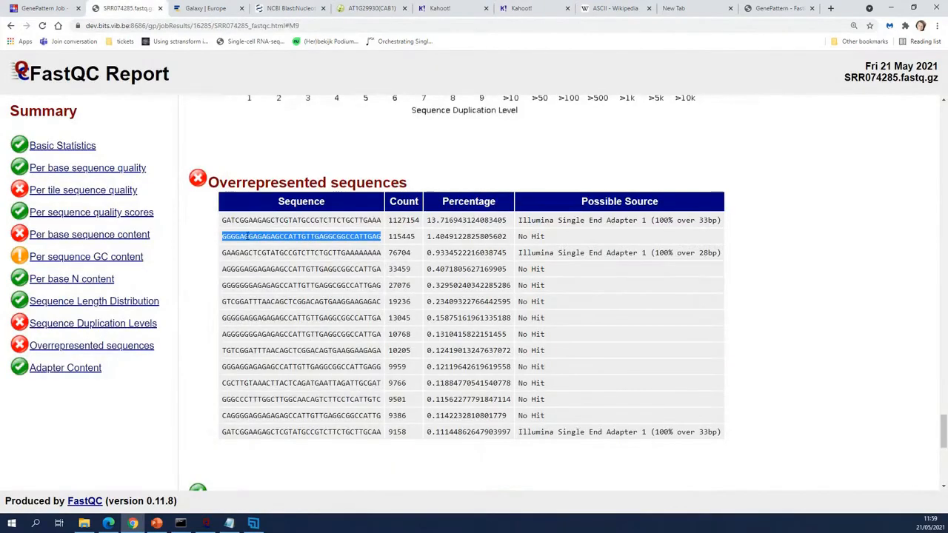